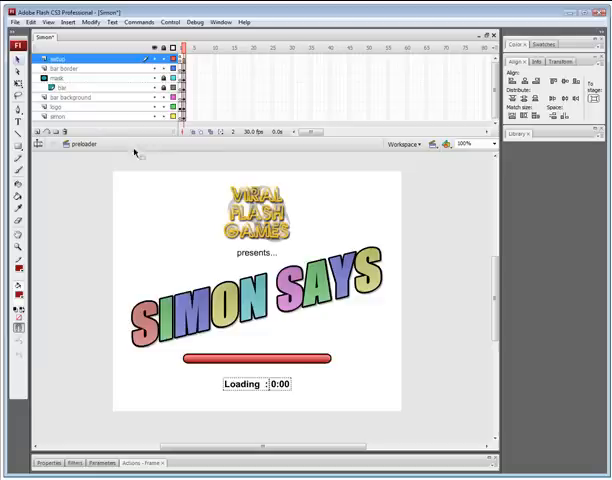
pyautogui.moveTo(364, 288)
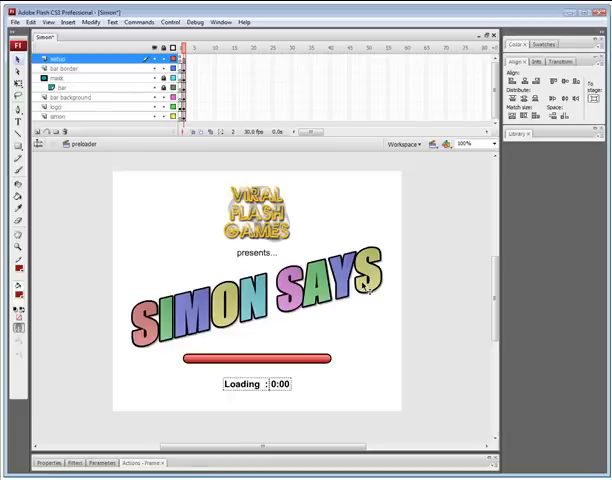
pyautogui.moveTo(400, 300)
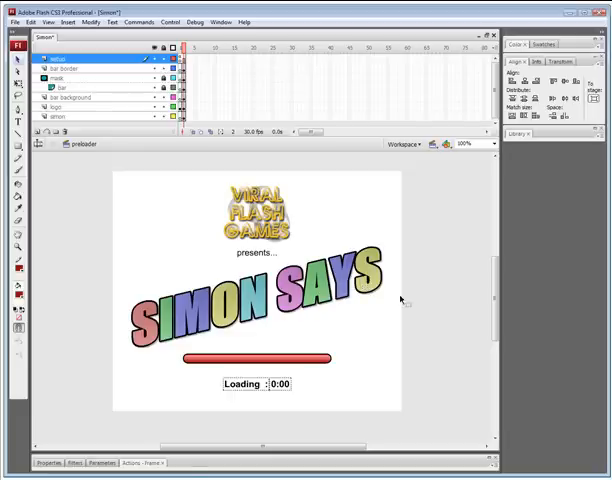
pyautogui.moveTo(258, 262)
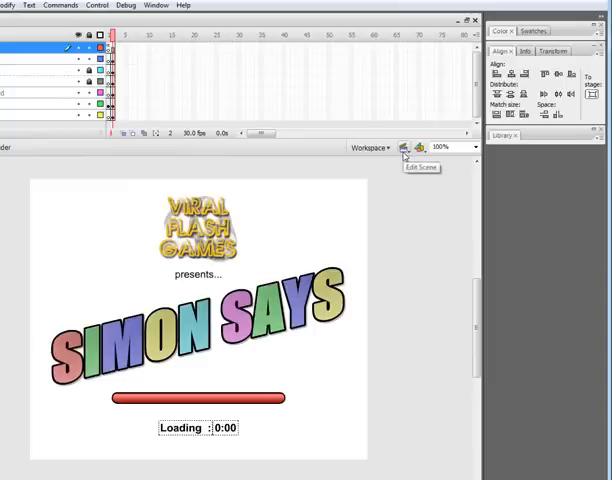
# Switch from the preloader scene to the intro scene via the Edit Scene list.
pyautogui.click(404, 148)
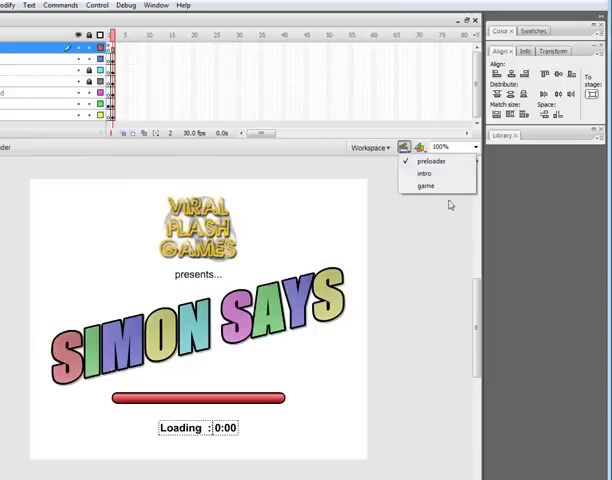
pyautogui.moveTo(470, 160)
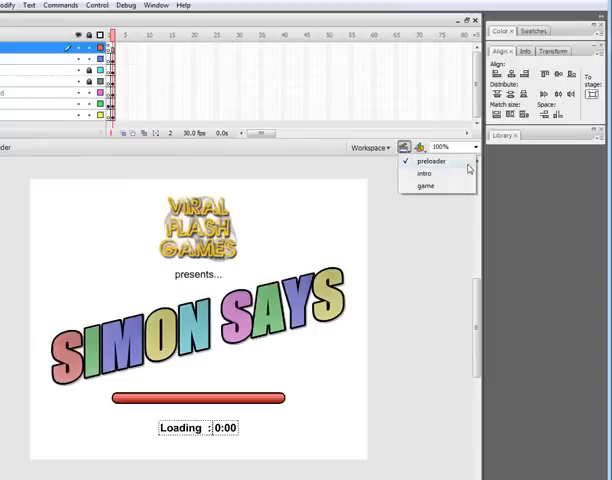
pyautogui.moveTo(428, 176)
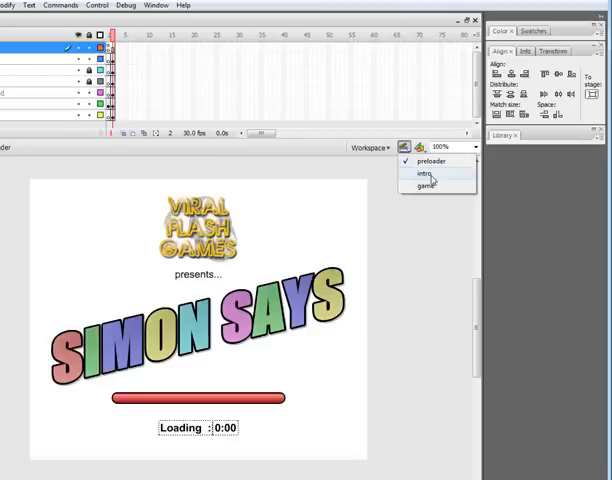
pyautogui.click(424, 172)
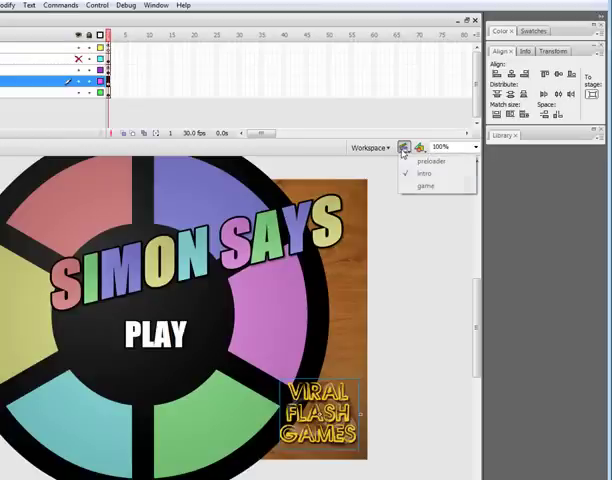
pyautogui.click(424, 186)
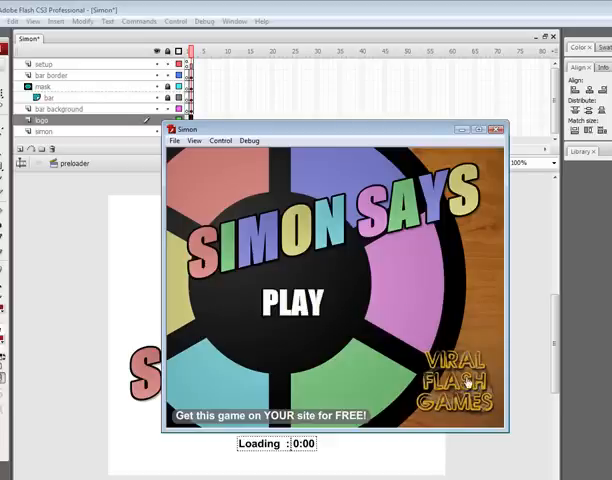
# Close the test-play window of the Simon Says game.
pyautogui.click(496, 128)
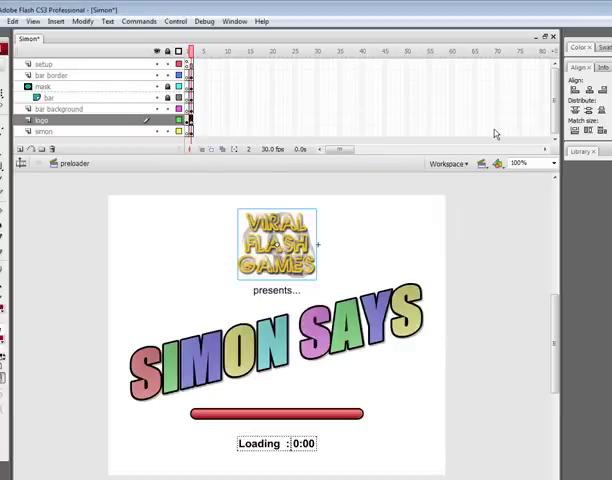
pyautogui.moveTo(580, 336)
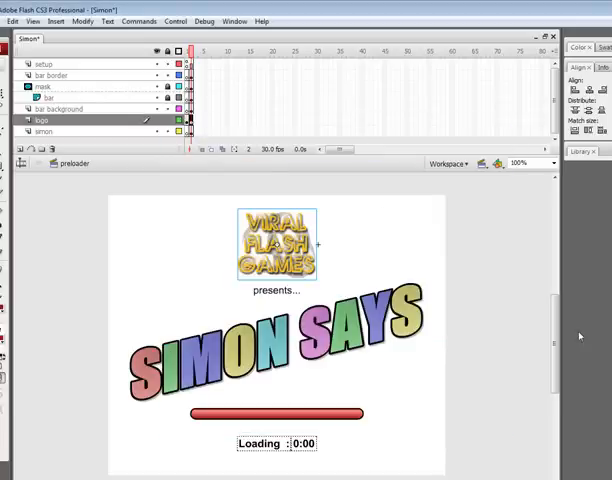
pyautogui.moveTo(520, 316)
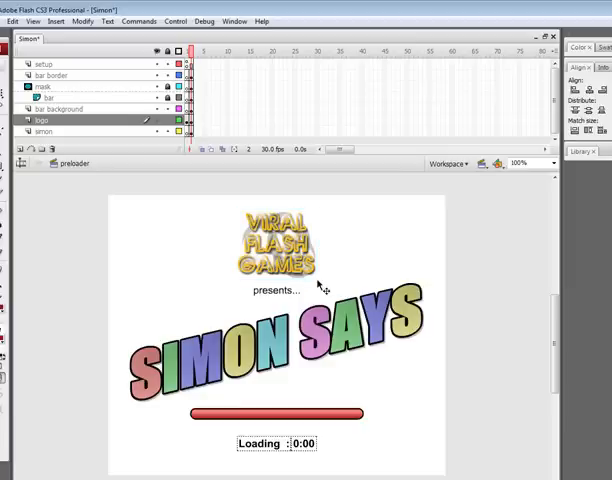
pyautogui.moveTo(378, 392)
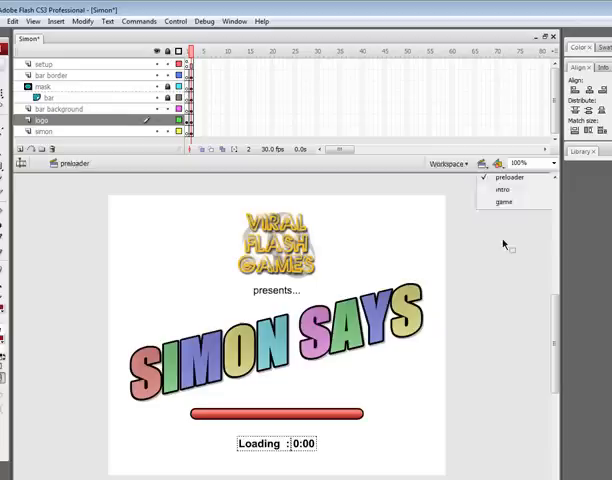
pyautogui.click(48, 64)
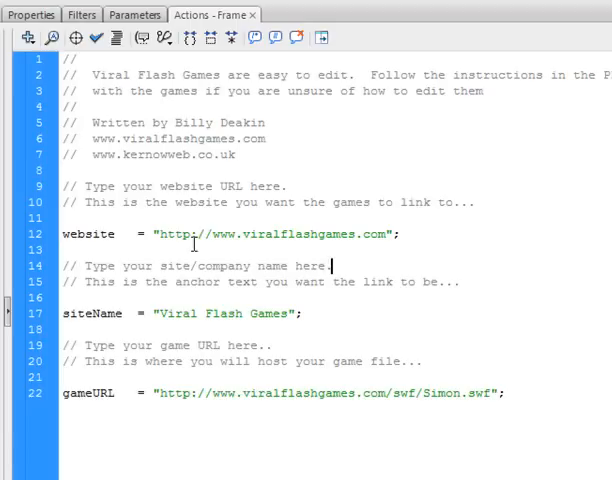
pyautogui.doubleClick(276, 234)
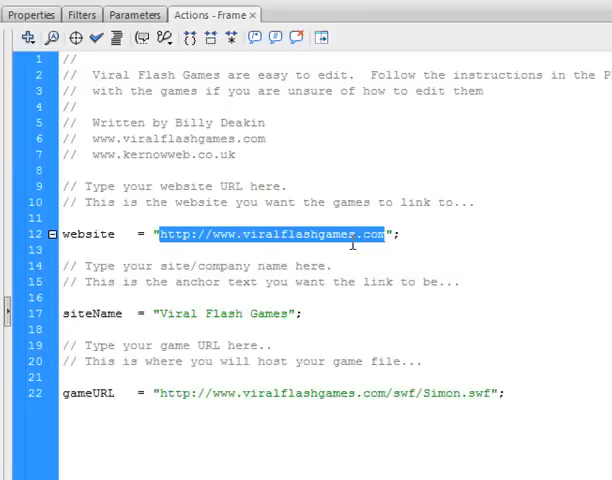
pyautogui.doubleClick(290, 234)
pyautogui.write('mysit')
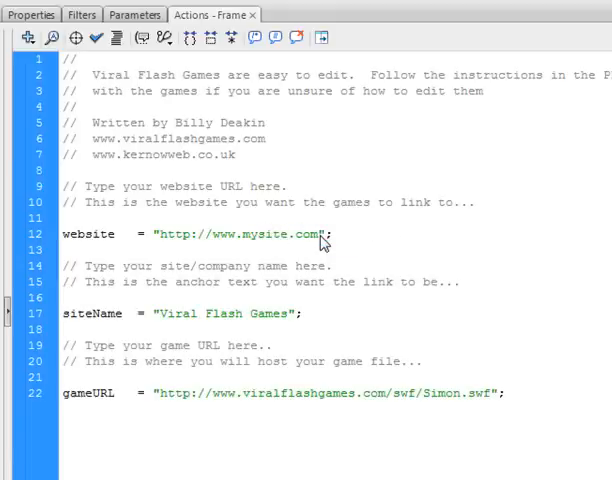
pyautogui.moveTo(292, 236)
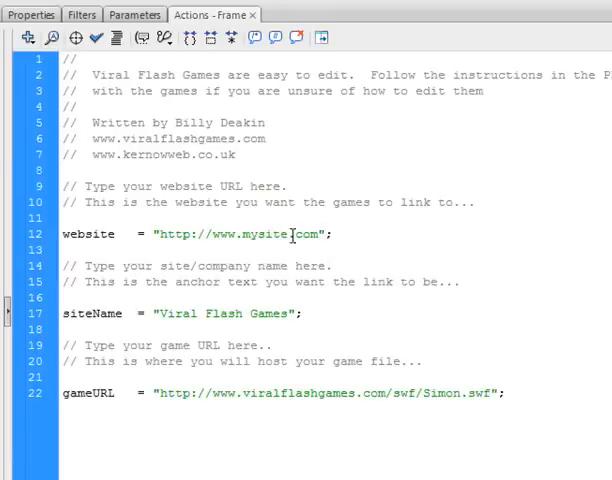
pyautogui.click(330, 232)
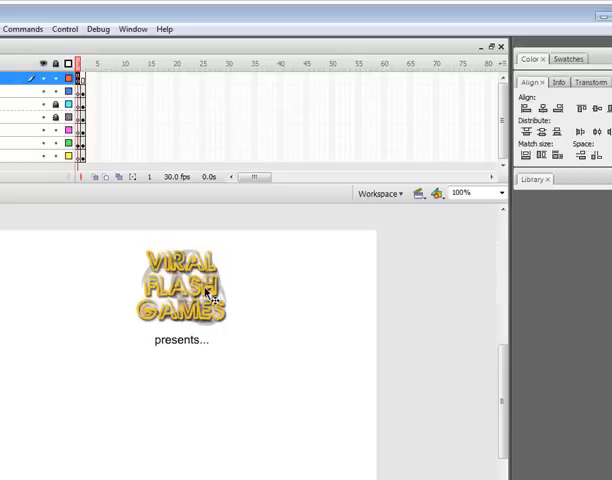
pyautogui.moveTo(568, 240)
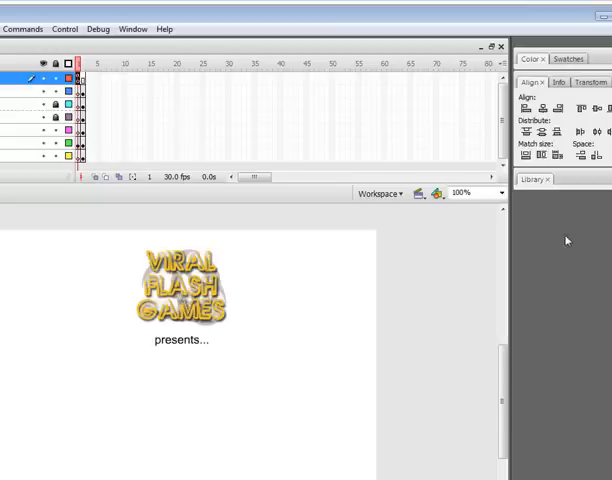
pyautogui.moveTo(546, 182)
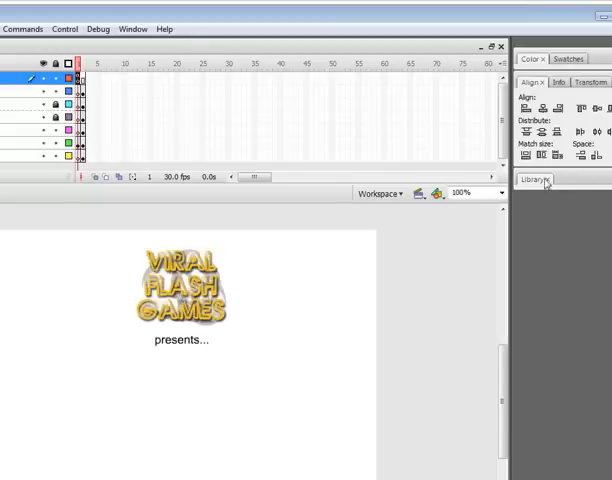
# Show the Library, collapse the assets folder and select the my_logo item.
pyautogui.click(536, 178)
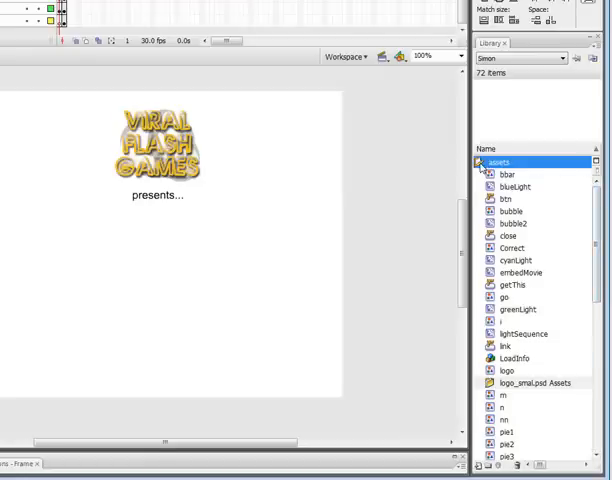
pyautogui.click(480, 160)
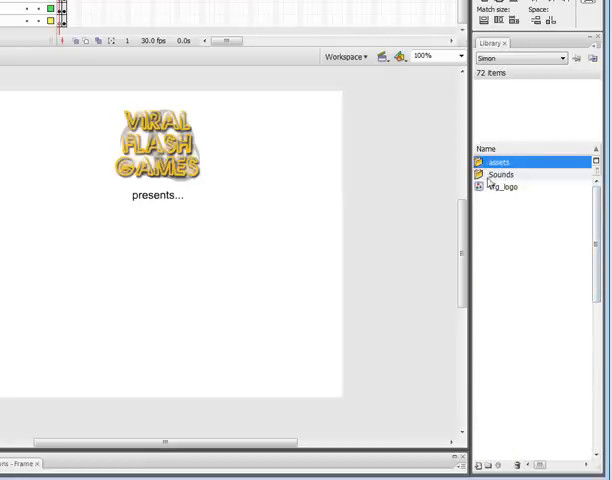
pyautogui.click(510, 186)
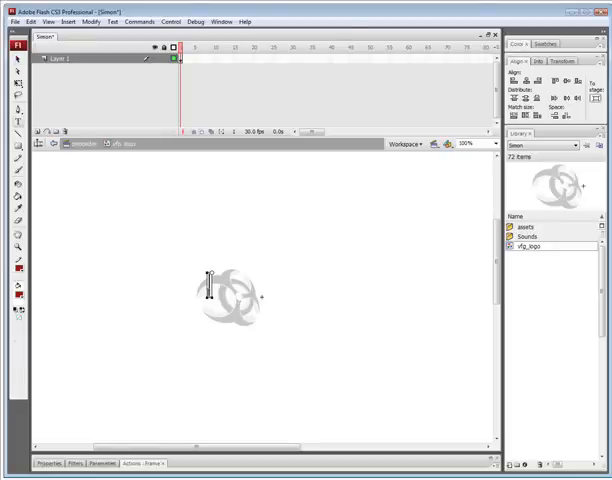
# Label the logo symbol MY LOGO and test the movie to see it in the game corner.
pyautogui.write('MY')
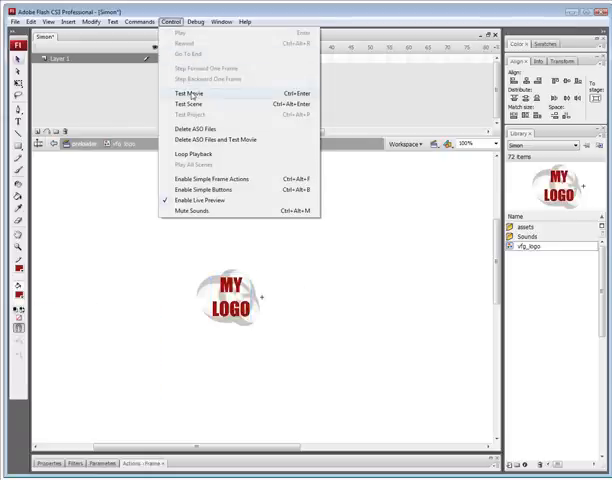
pyautogui.click(190, 92)
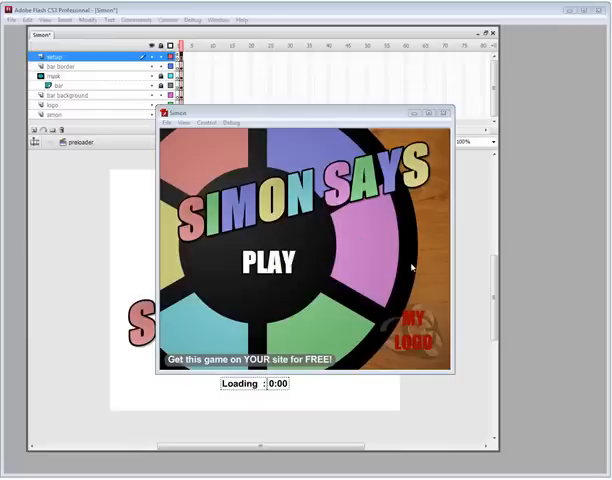
pyautogui.moveTo(362, 284)
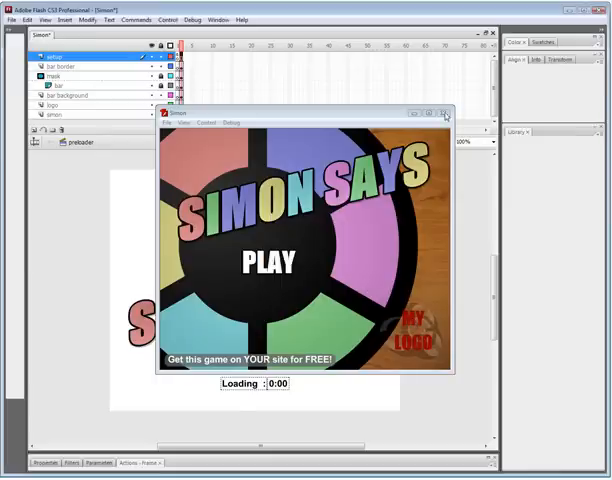
# Import the yourlogohere image onto the logo symbol's stage.
pyautogui.click(448, 116)
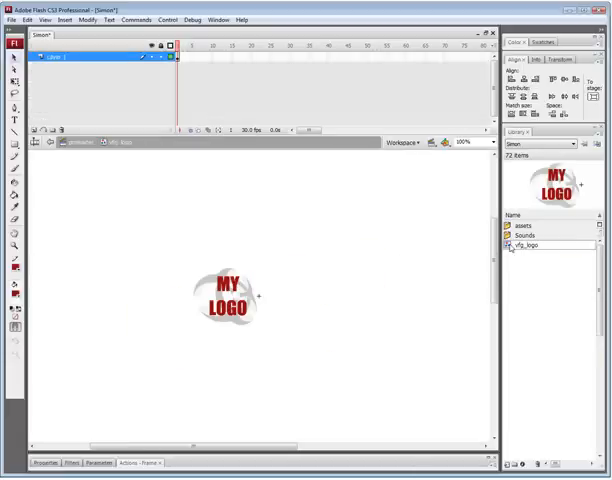
pyautogui.moveTo(312, 296)
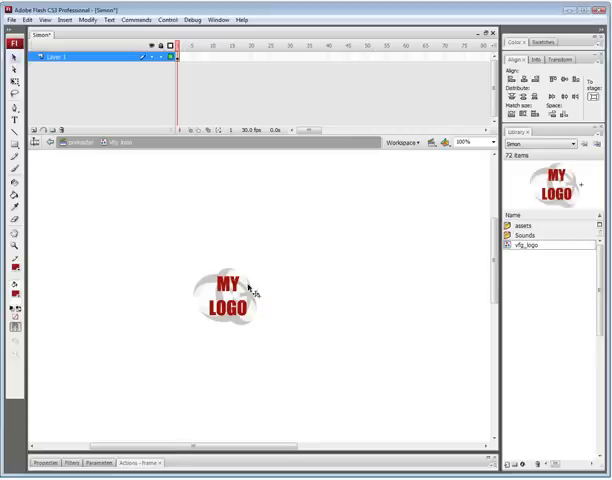
pyautogui.moveTo(242, 298)
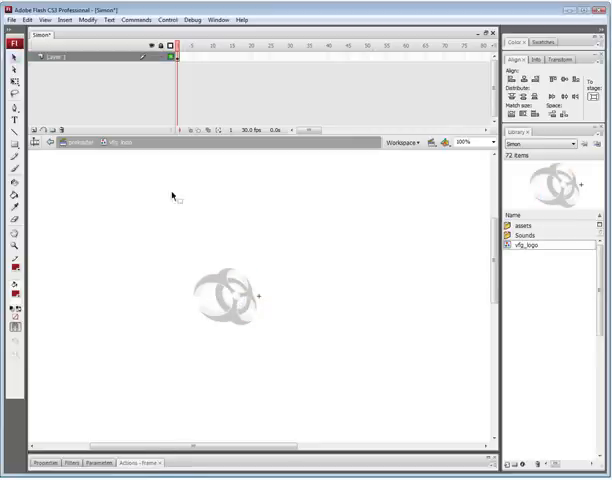
pyautogui.click(12, 20)
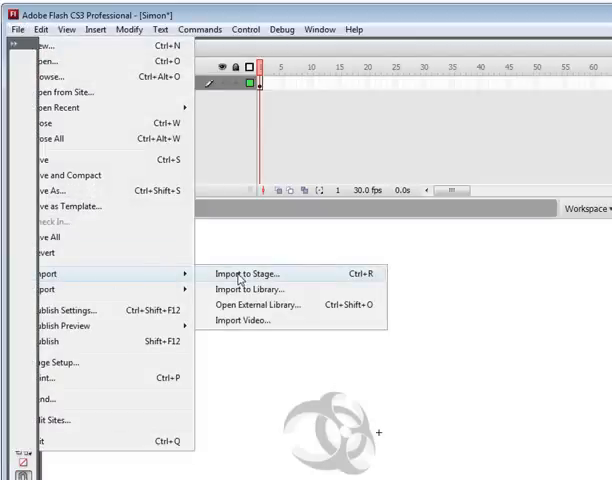
pyautogui.click(252, 272)
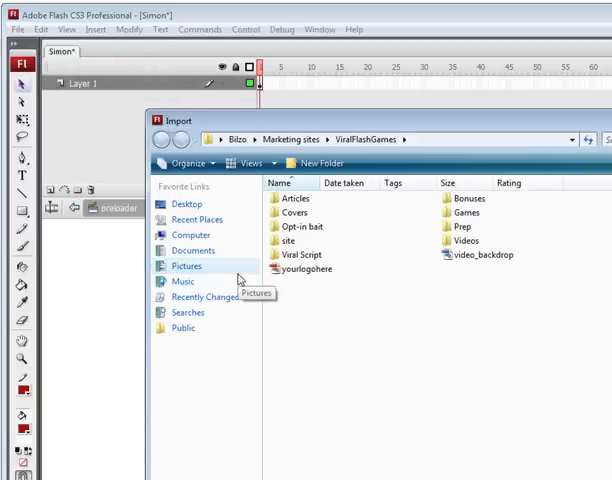
pyautogui.moveTo(304, 268)
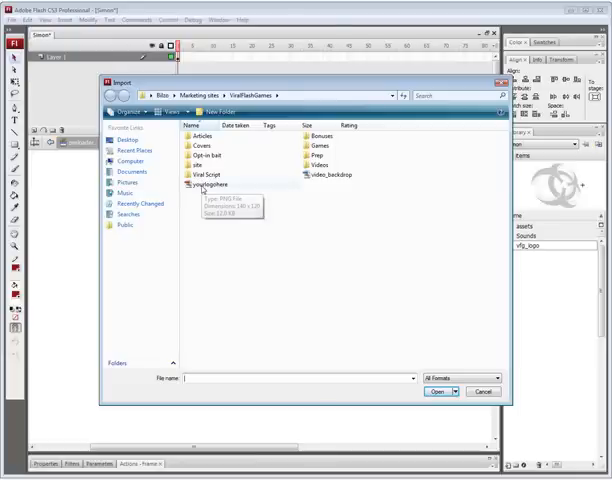
pyautogui.click(200, 188)
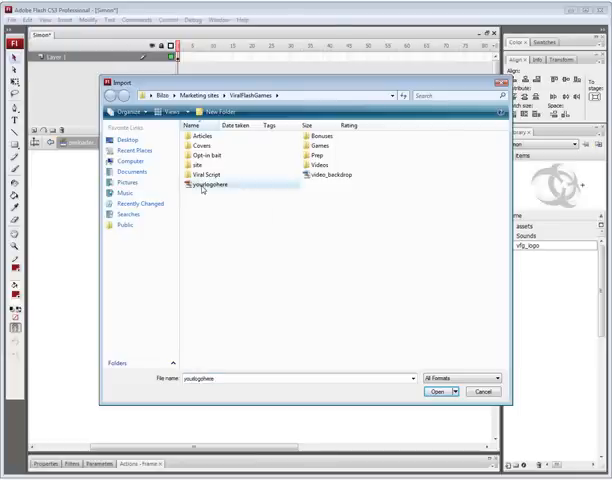
pyautogui.click(436, 392)
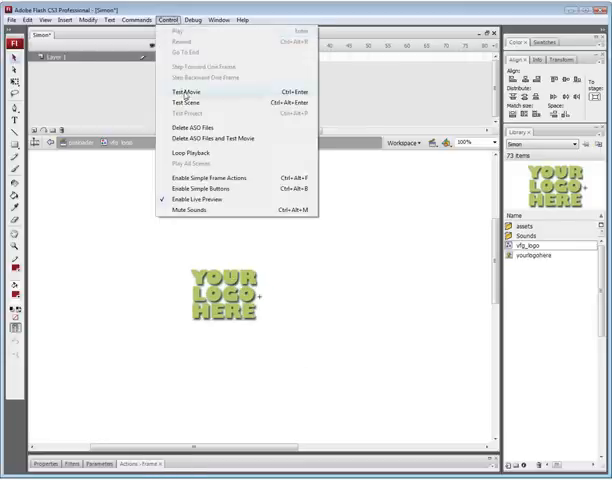
# Test the movie and start the game to confirm YOUR LOGO HERE appears on the board.
pyautogui.click(178, 90)
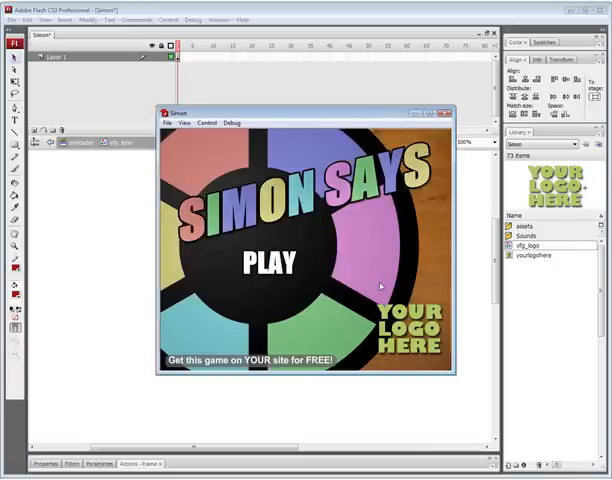
pyautogui.click(268, 260)
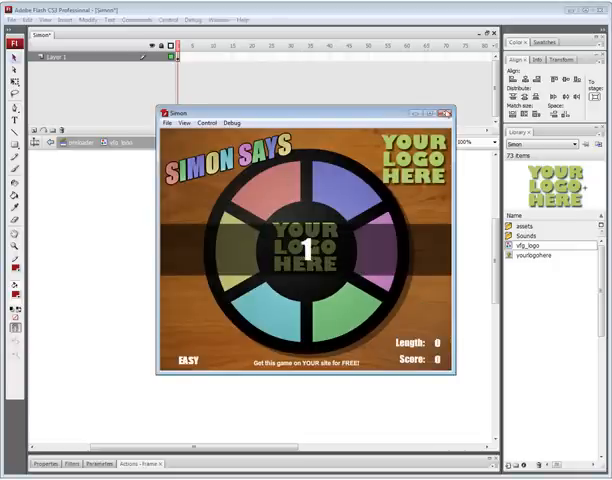
pyautogui.click(450, 112)
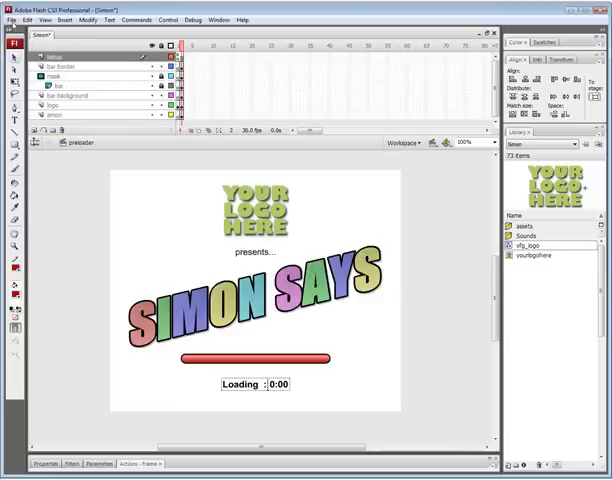
pyautogui.click(12, 20)
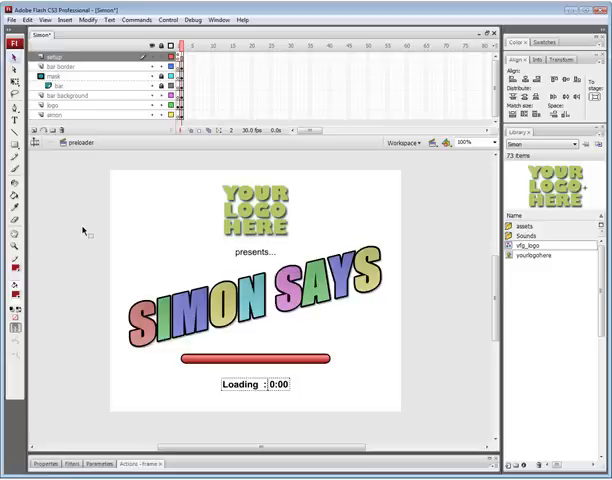
pyautogui.moveTo(108, 212)
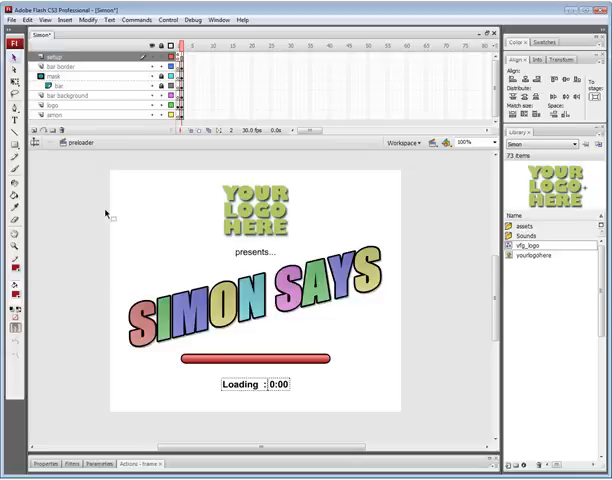
pyautogui.moveTo(174, 208)
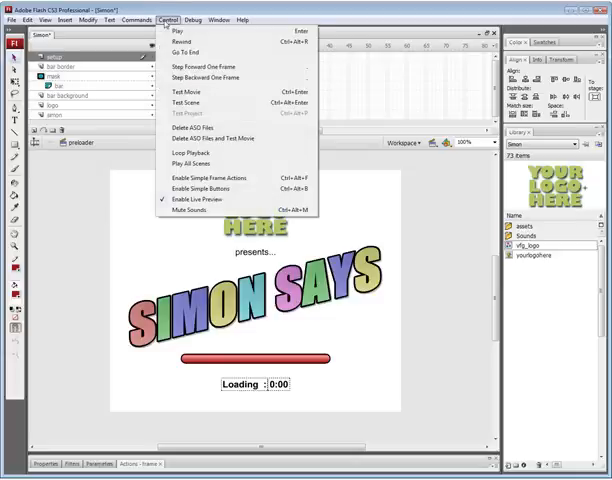
# Test the game, show 'Get this game on YOUR site' embed code and select it all.
pyautogui.click(184, 92)
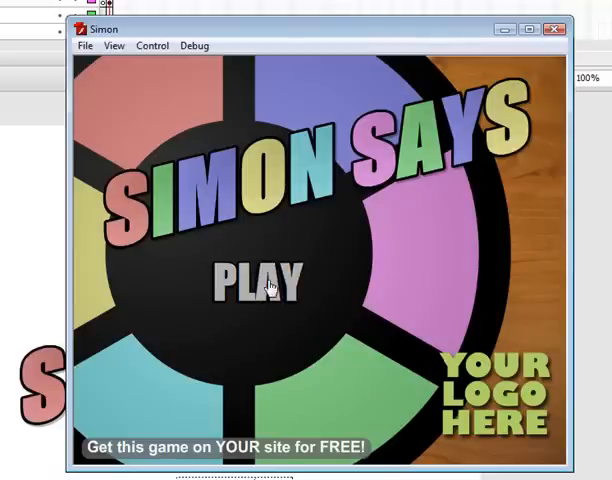
pyautogui.click(260, 282)
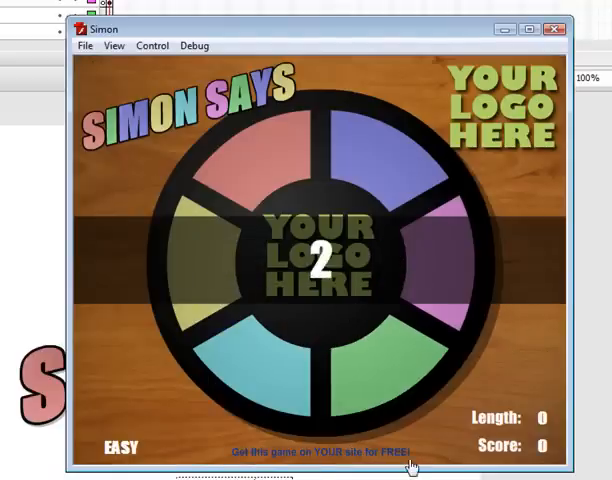
pyautogui.click(322, 452)
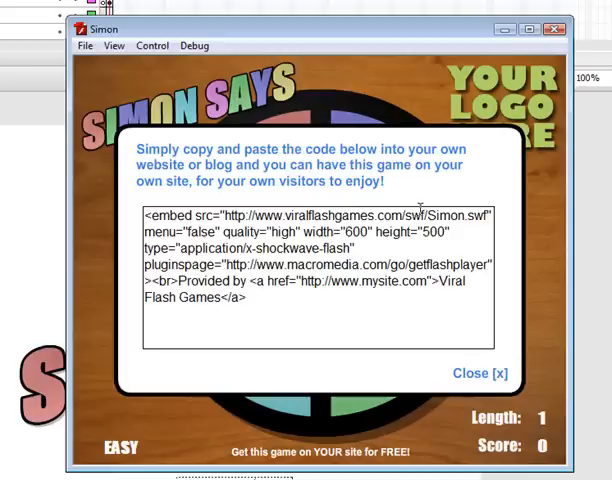
pyautogui.moveTo(470, 204)
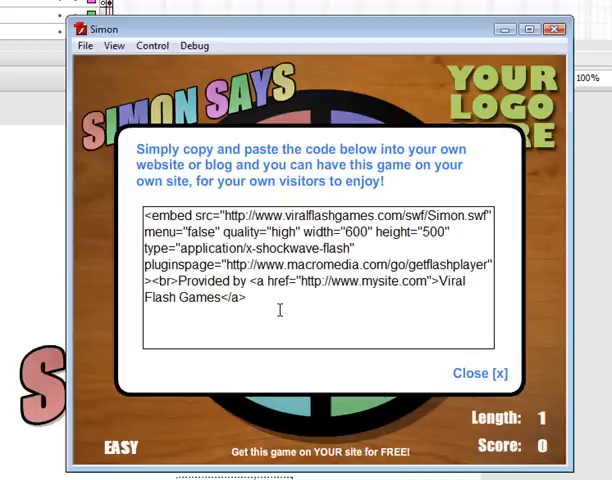
pyautogui.tripleClick(320, 264)
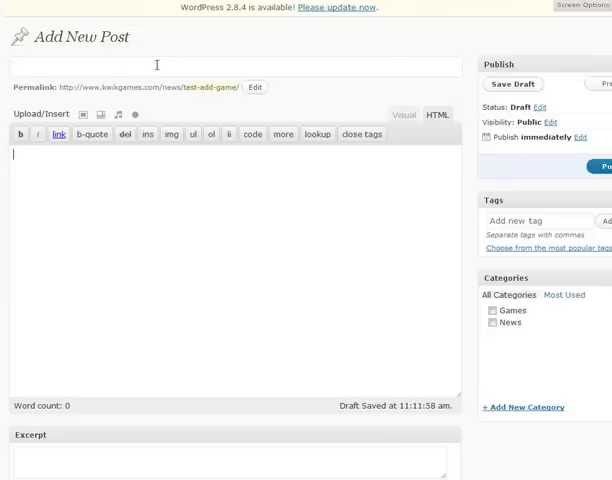
# Title the WordPress post Simon, publish it and view the embedded Simon Says game.
pyautogui.write('Si')
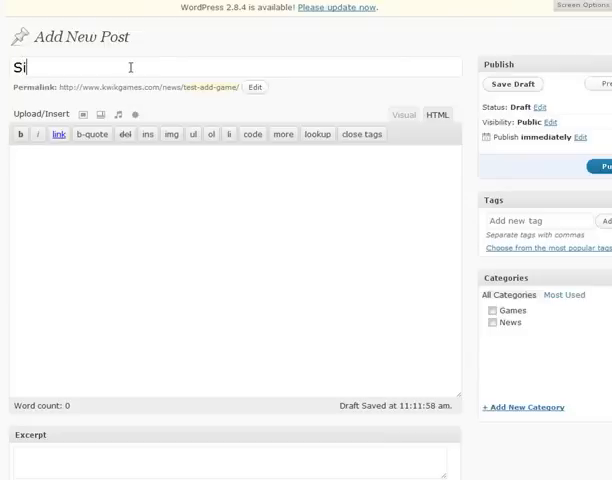
pyautogui.write('mon')
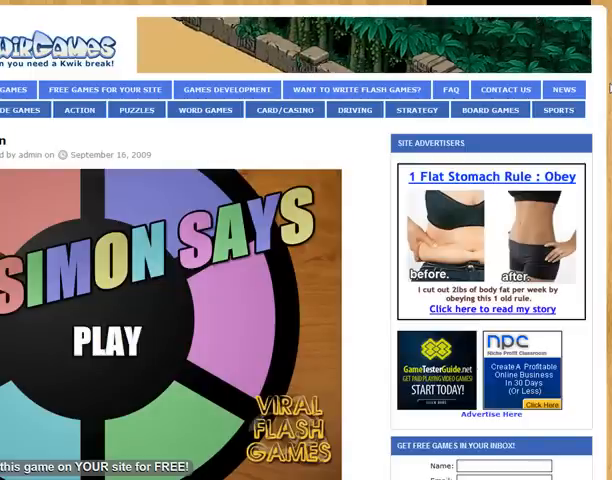
pyautogui.scroll(-3)
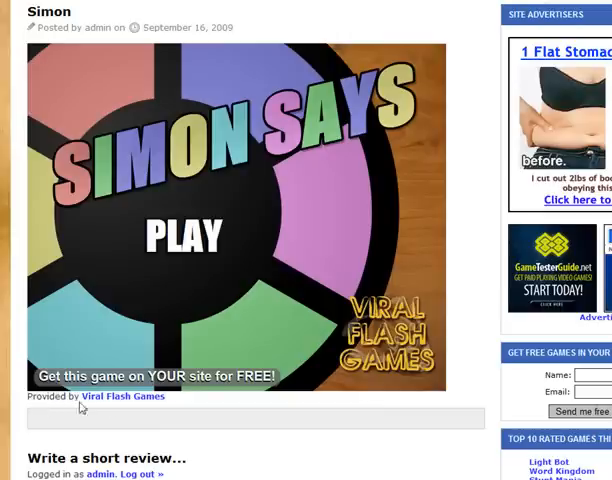
pyautogui.moveTo(120, 416)
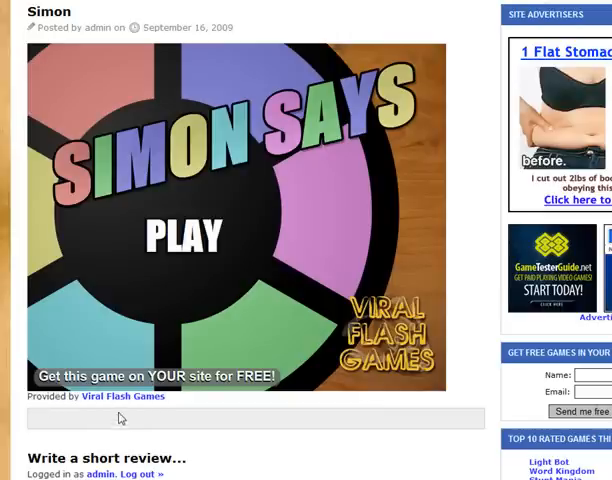
pyautogui.scroll(-3)
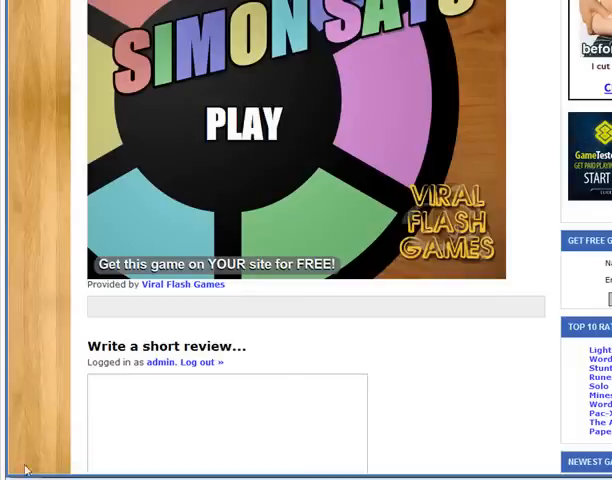
pyautogui.moveTo(182, 284)
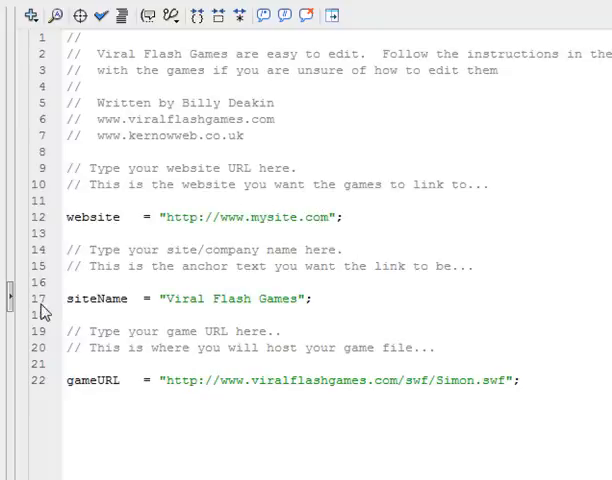
# Change the siteName value in the settings script to My Site.
pyautogui.doubleClick(230, 298)
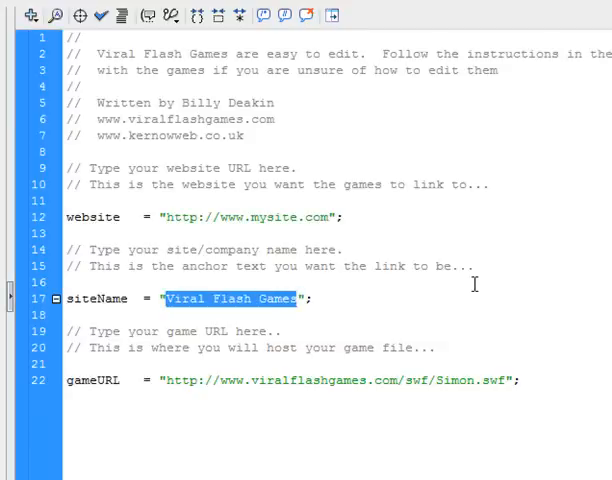
pyautogui.write('My S')
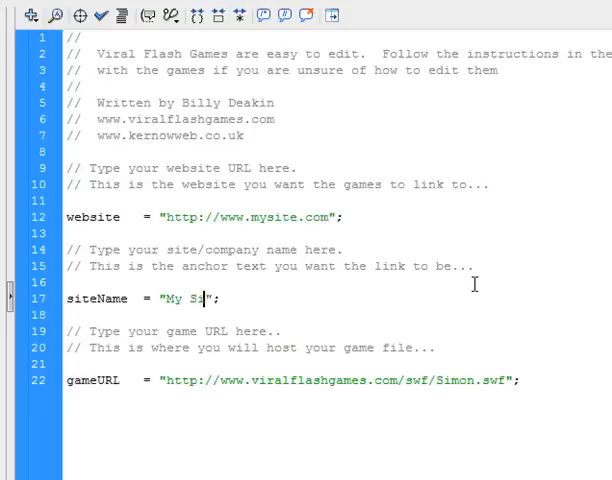
pyautogui.write('te')
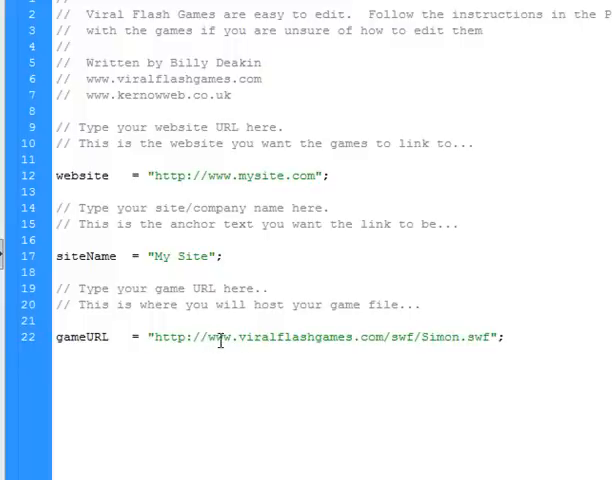
# Replace the viralflashgames domain in gameURL with mysite.
pyautogui.doubleClick(400, 336)
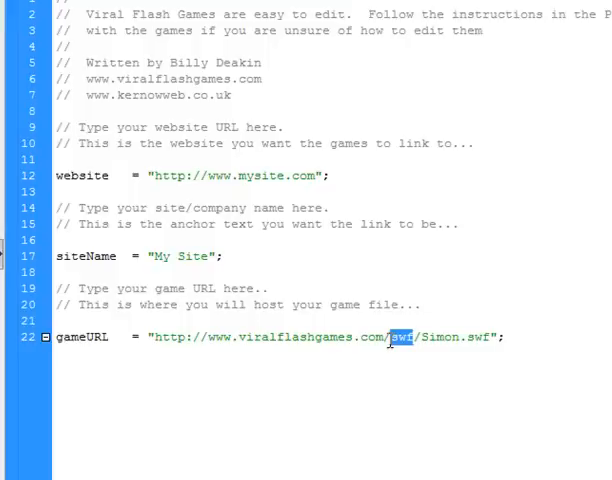
pyautogui.doubleClick(292, 336)
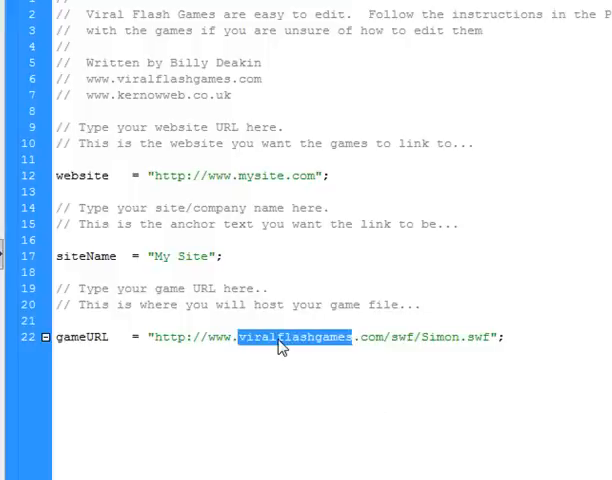
pyautogui.write('mysite.com/')
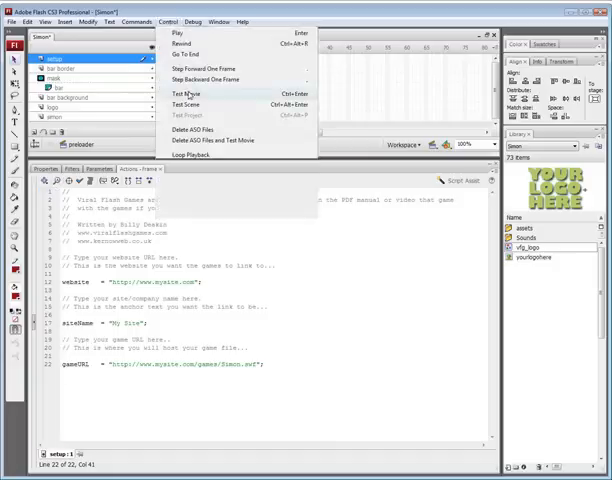
# Test the game and show its embed code now pointing to mysite.com and crediting My Site.
pyautogui.click(188, 92)
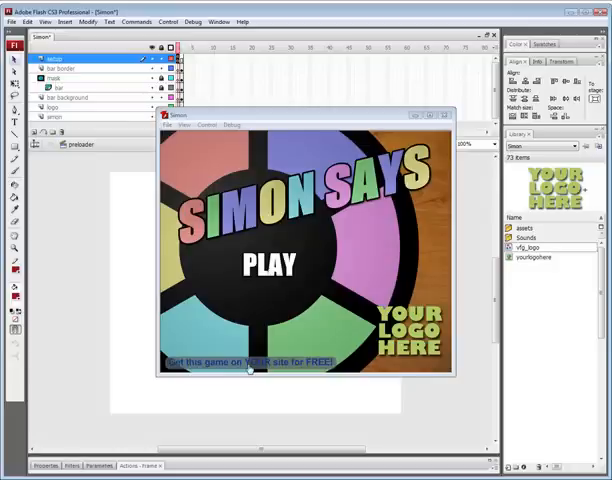
pyautogui.click(250, 362)
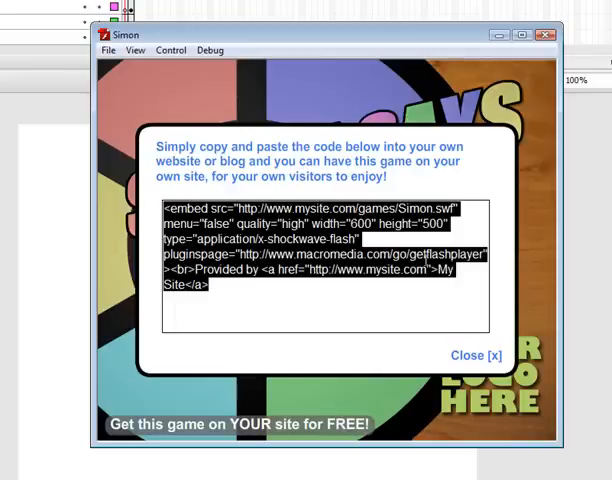
pyautogui.click(476, 356)
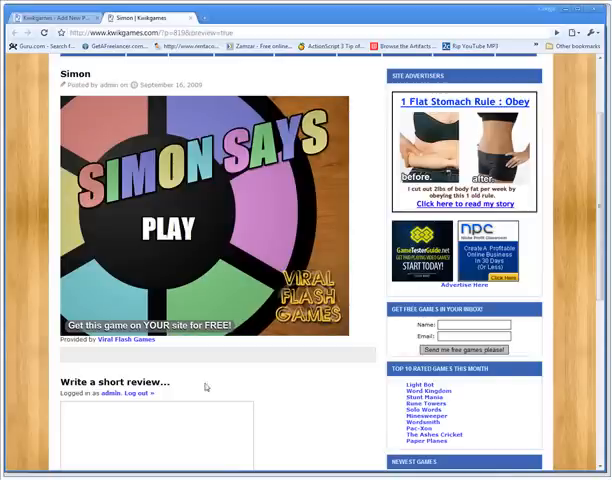
pyautogui.moveTo(176, 344)
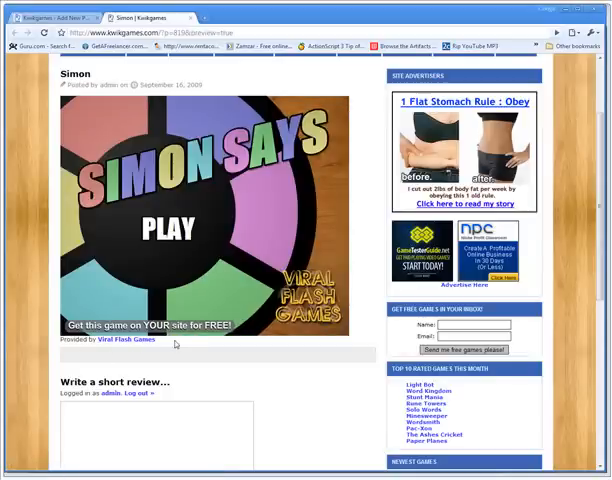
# Check the post's Provided by link target, then return to the game showing mysite.com embed code.
pyautogui.scroll(-3)
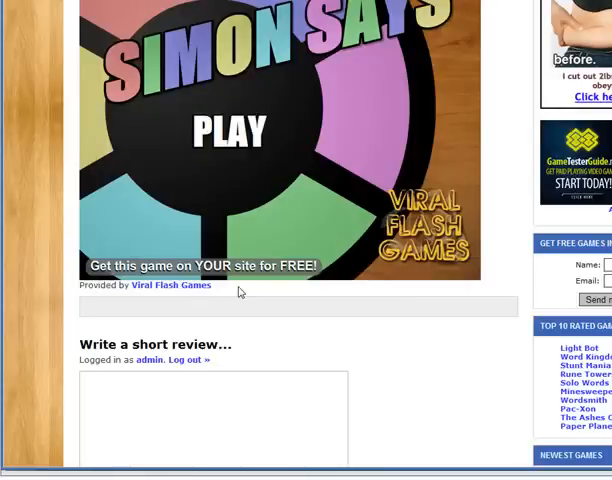
pyautogui.moveTo(240, 292)
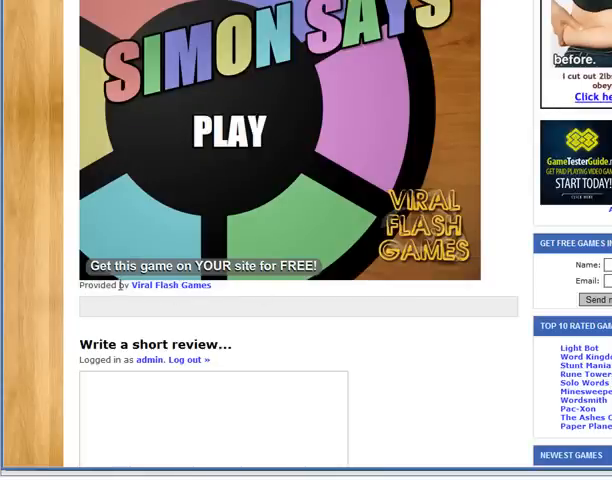
pyautogui.moveTo(168, 296)
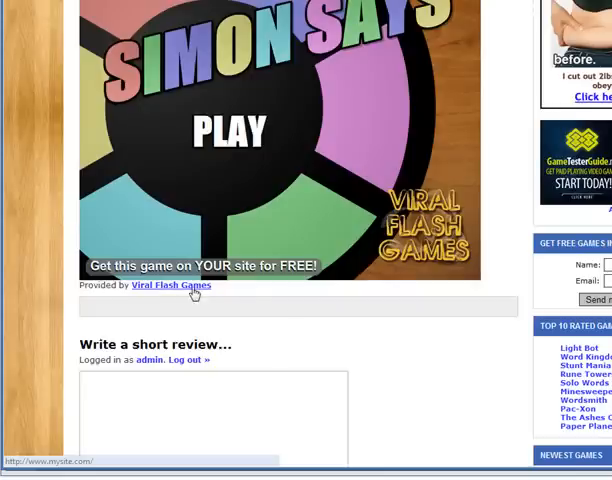
pyautogui.moveTo(244, 256)
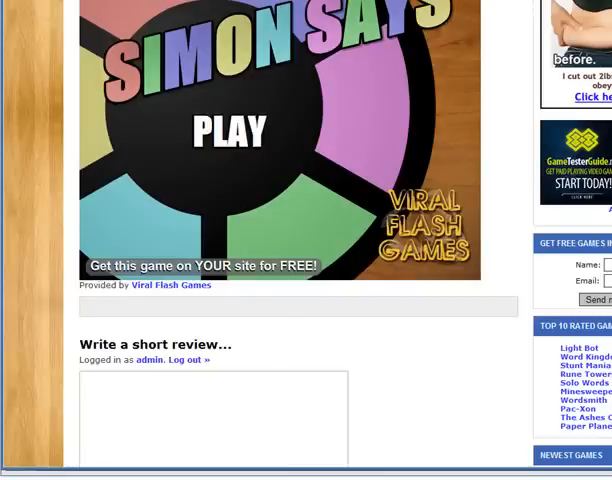
pyautogui.click(204, 264)
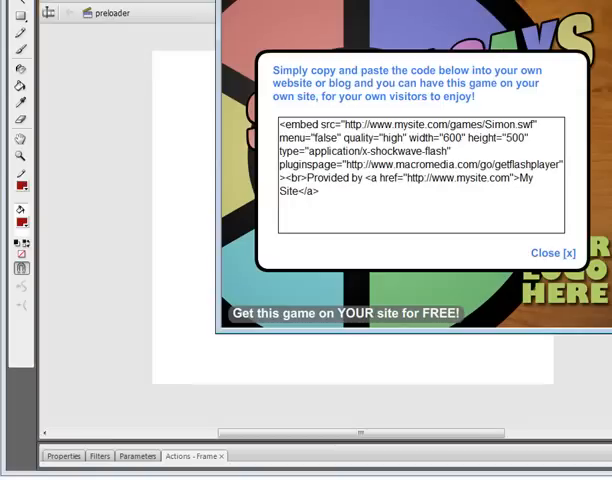